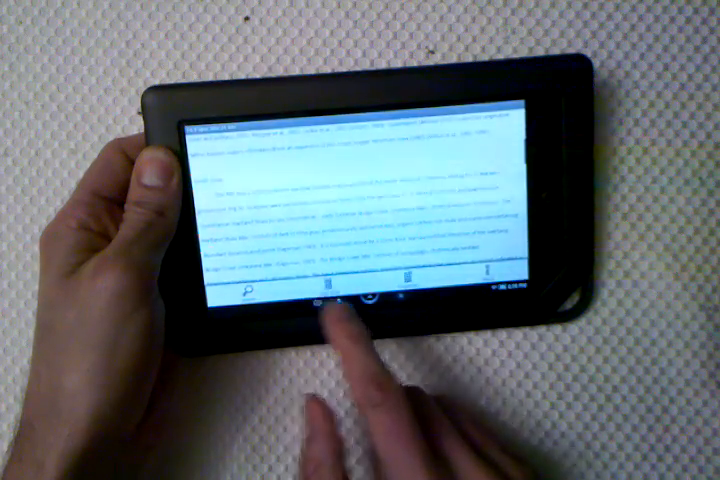
Hide the toolbar to read the Word document in portrait, then return to the file list
click(350, 304)
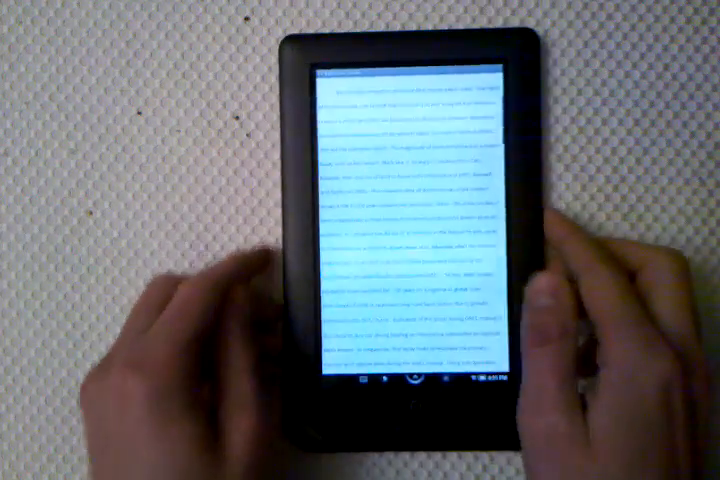
click(400, 400)
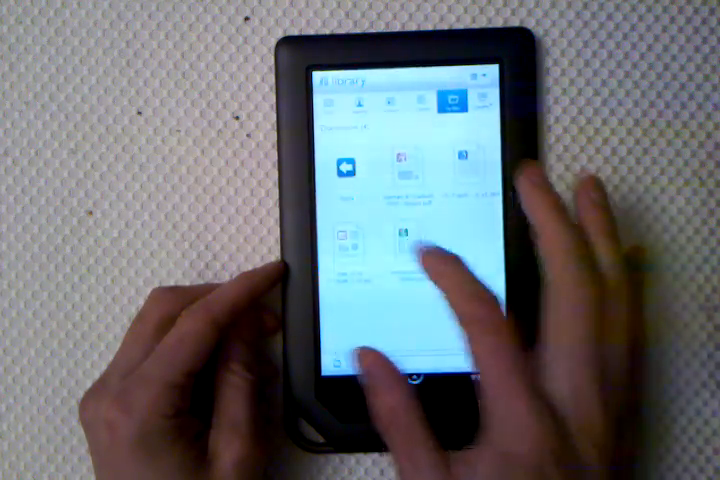
Open the Excel spreadsheet of sample IDs and depths and scroll down through its rows
click(410, 244)
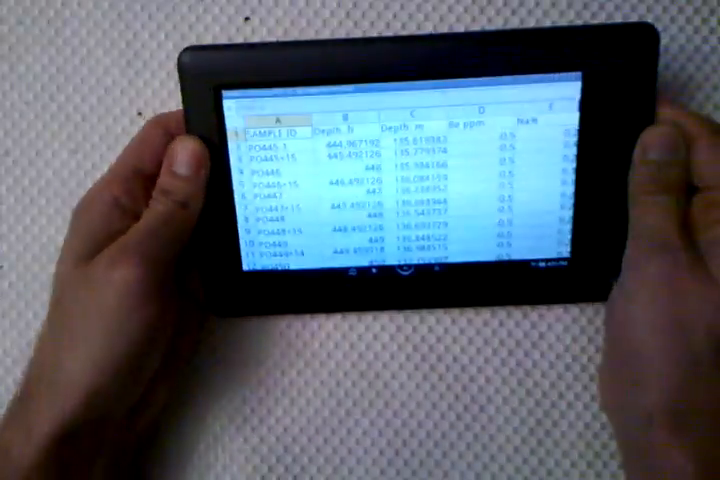
scroll(down, 3)
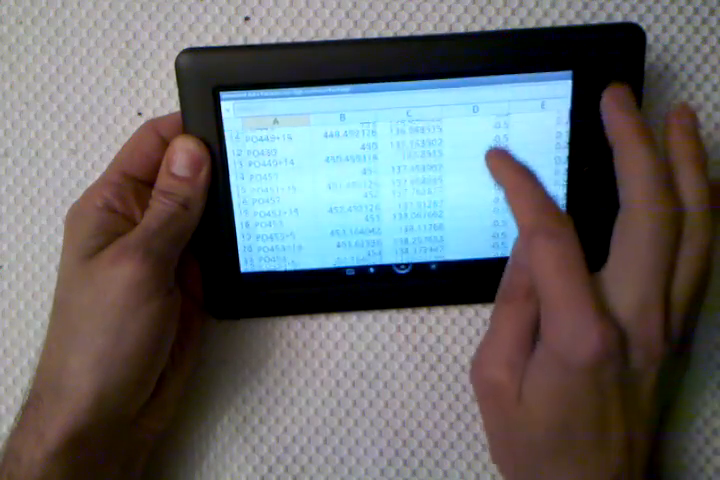
scroll(down, 3)
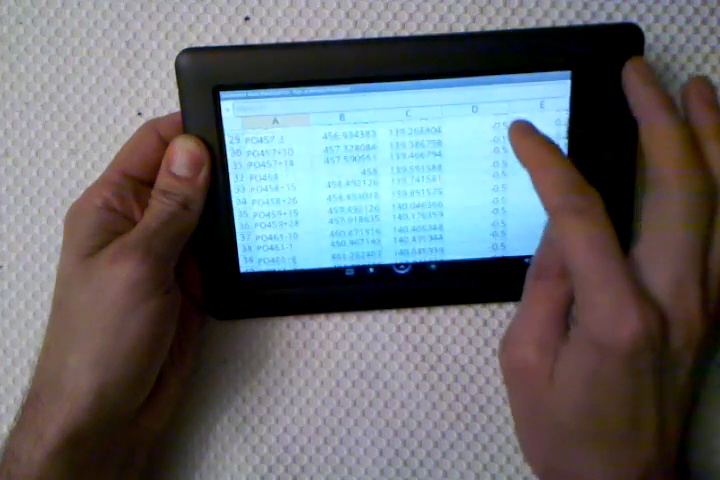
scroll(down, 3)
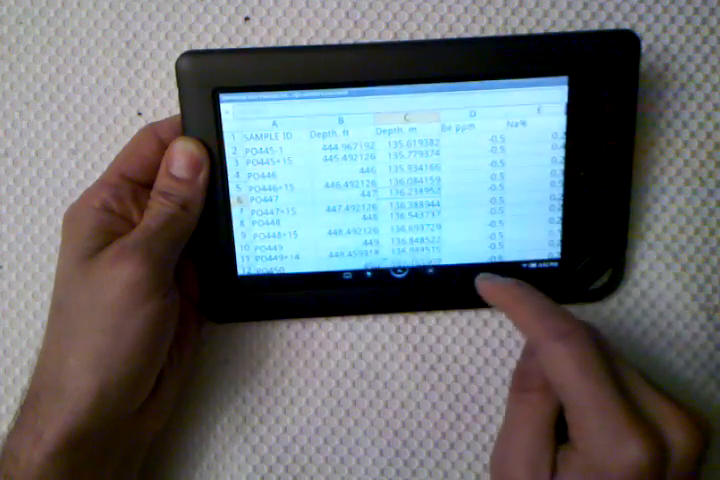
View the zoomed-out spreadsheet showing all columns, then go back to choose another file
scroll(down, 3)
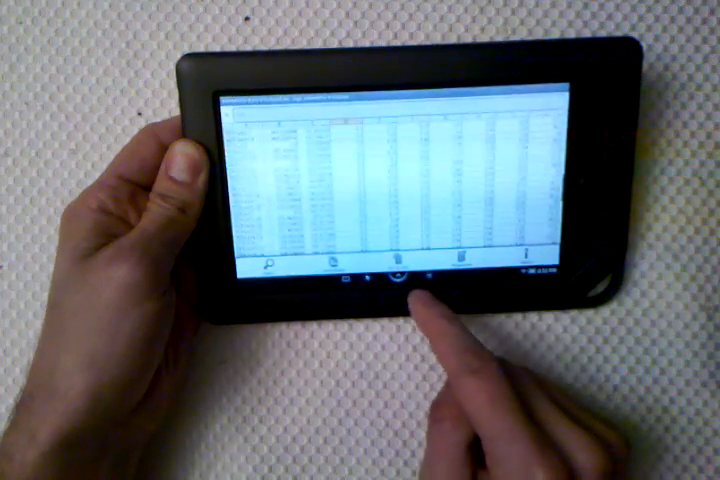
click(396, 288)
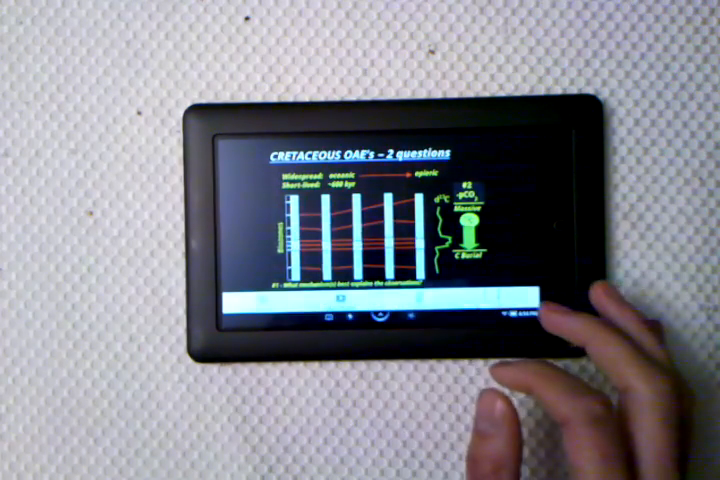
Scroll down the portrait slide list to the slides on causal mechanisms
click(396, 320)
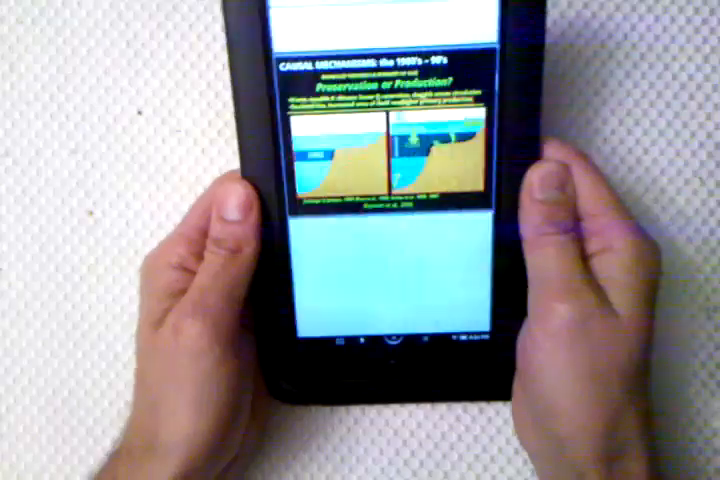
scroll(down, 3)
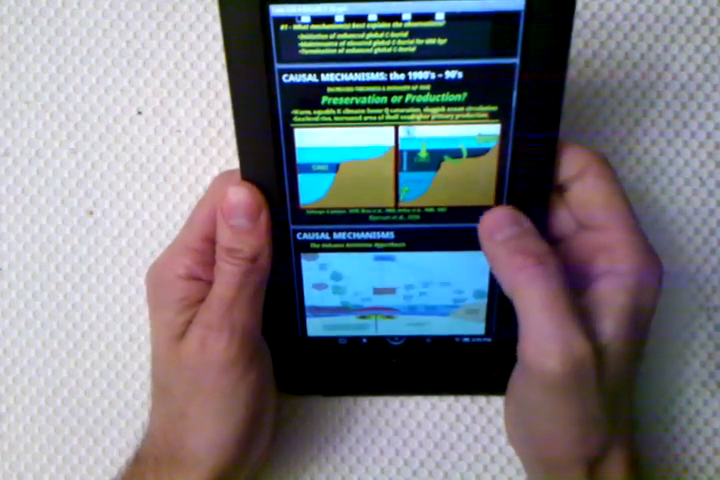
scroll(down, 3)
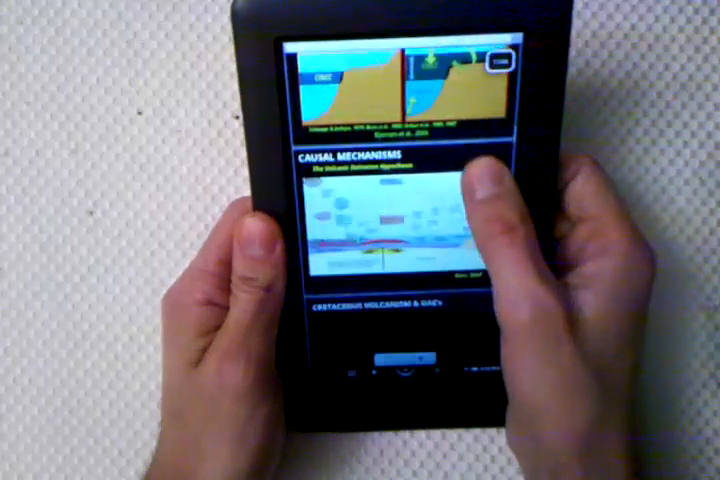